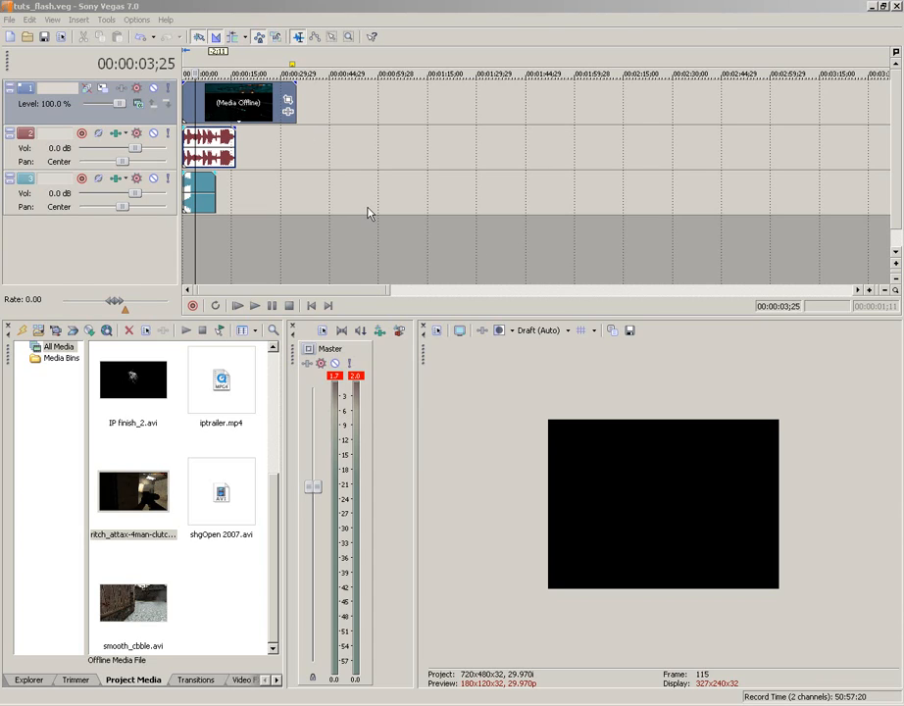
pyautogui.moveTo(328, 144)
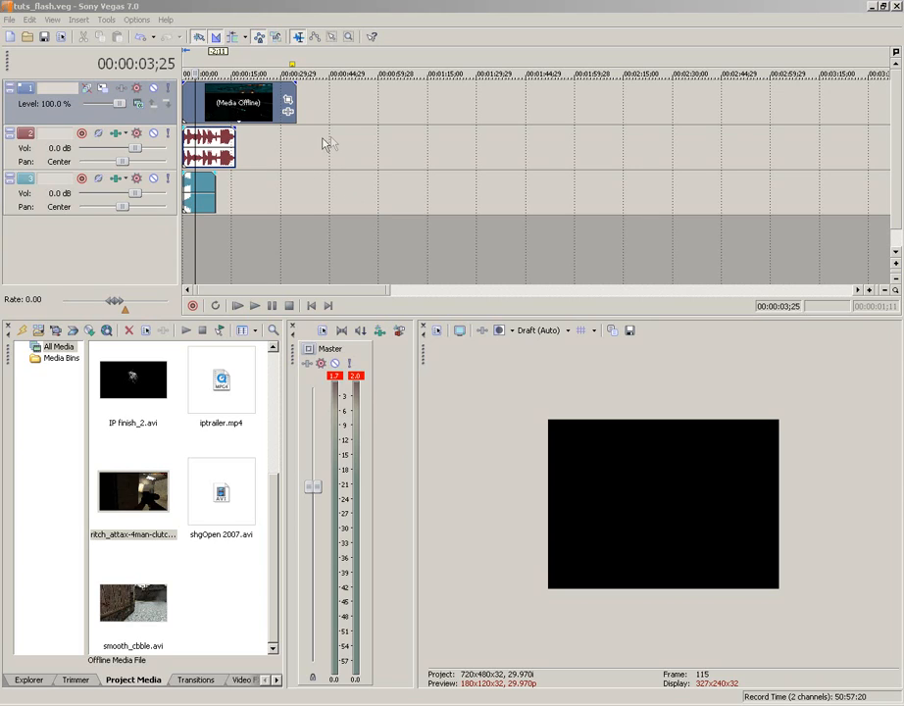
pyautogui.moveTo(341, 95)
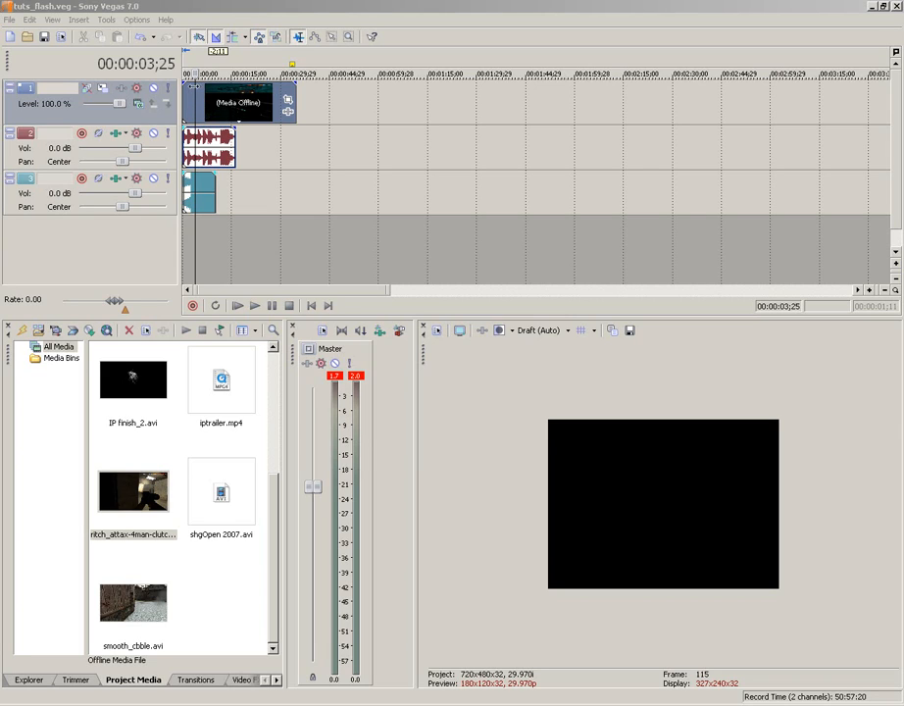
pyautogui.moveTo(199, 89)
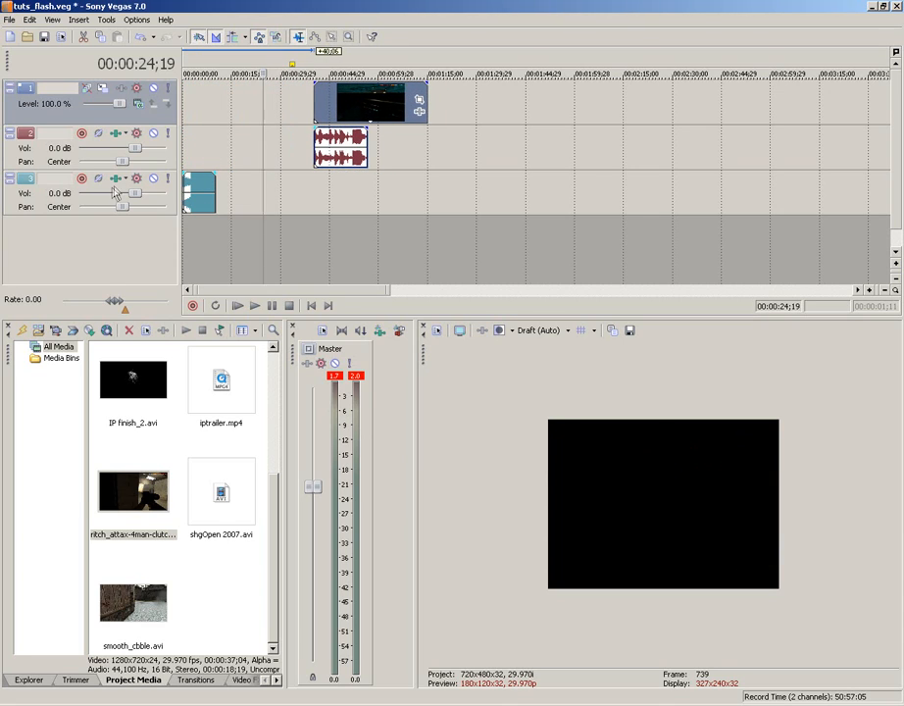
pyautogui.moveTo(127, 195)
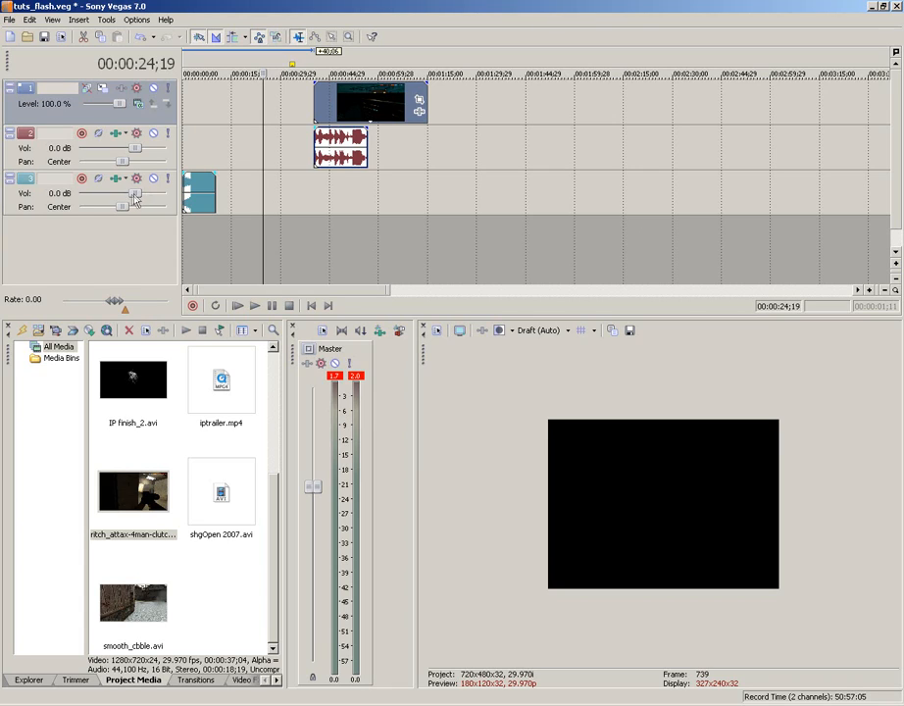
# Lower the third audio track's volume slider to about -11.9 dB.
pyautogui.moveTo(127, 193); pyautogui.dragTo(118, 194)
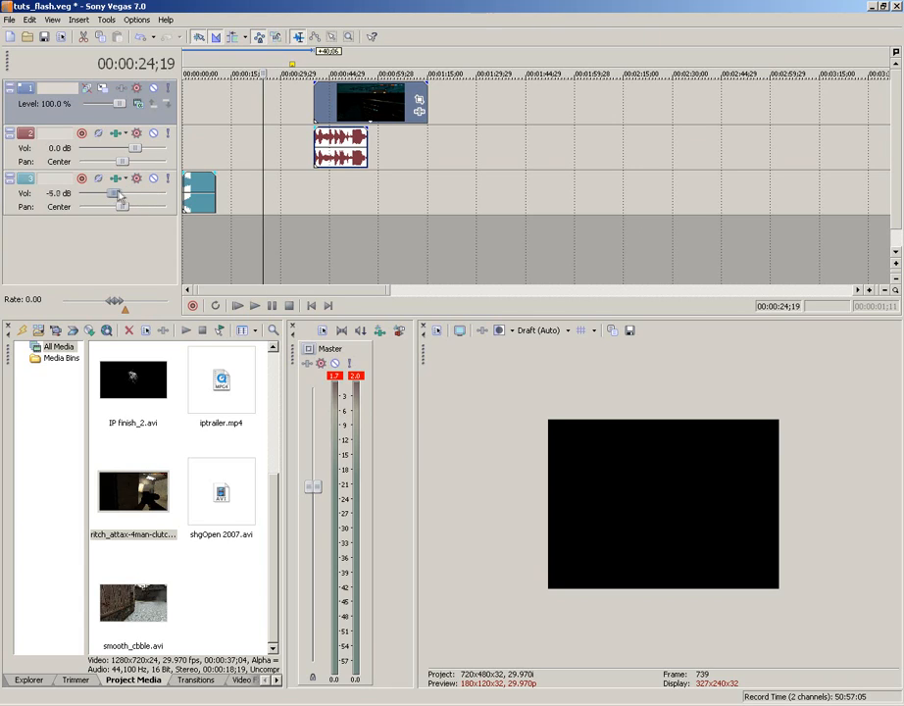
pyautogui.moveTo(118, 194); pyautogui.dragTo(106, 193)
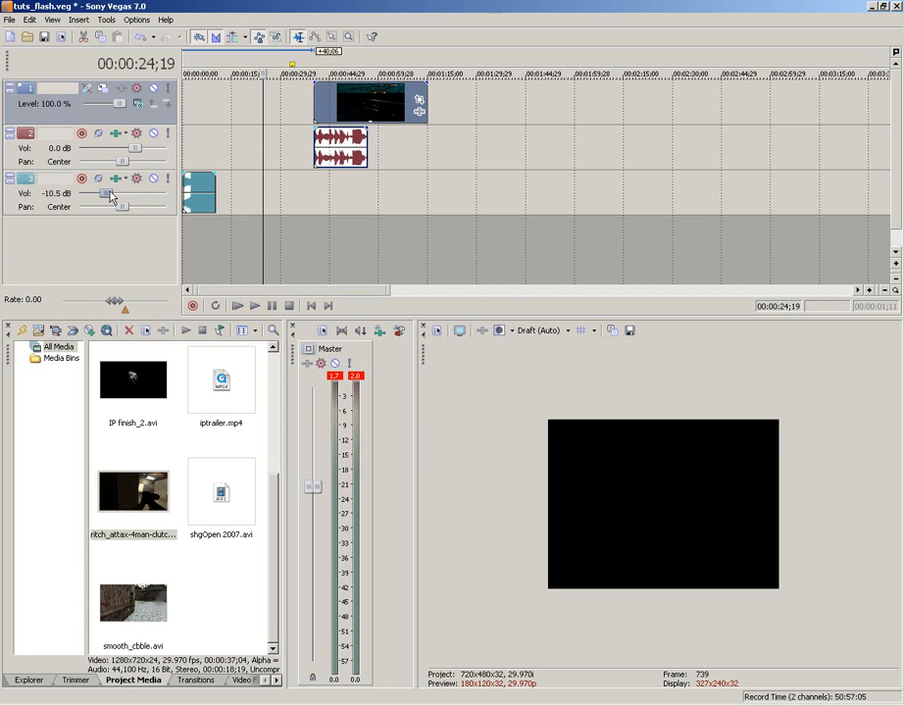
pyautogui.moveTo(111, 194); pyautogui.dragTo(103, 195)
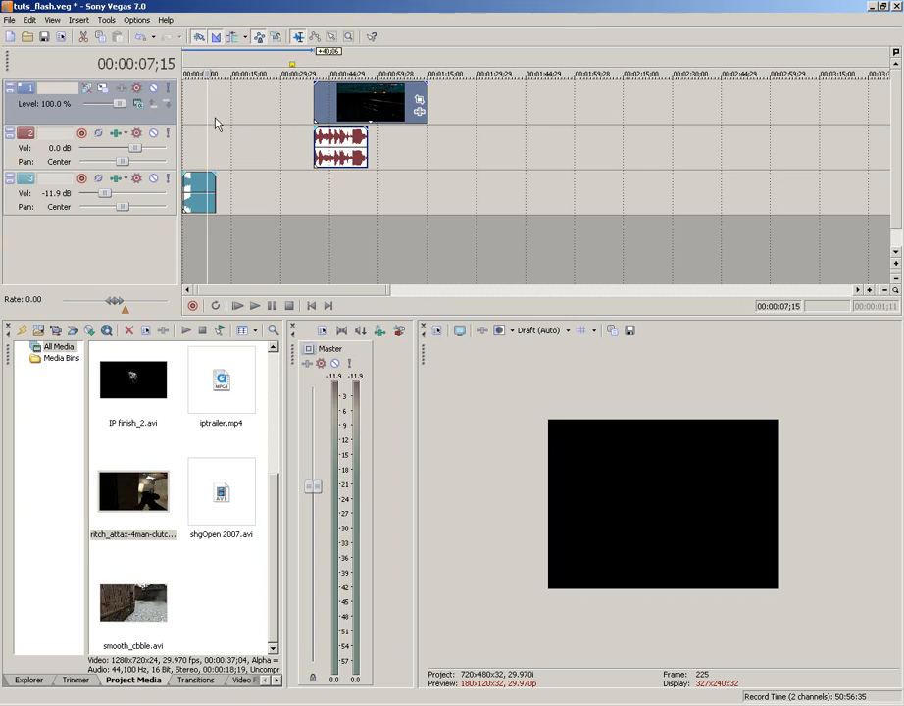
pyautogui.moveTo(356, 118)
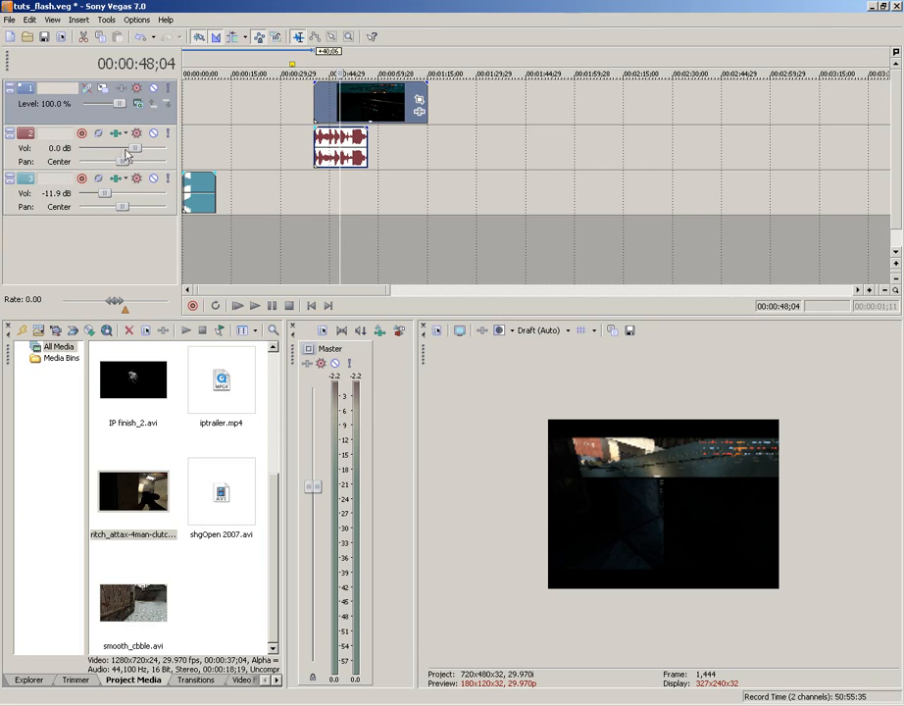
# Drag the second track's volume slider down to about -16.4 dB.
pyautogui.moveTo(122, 147); pyautogui.dragTo(103, 147)
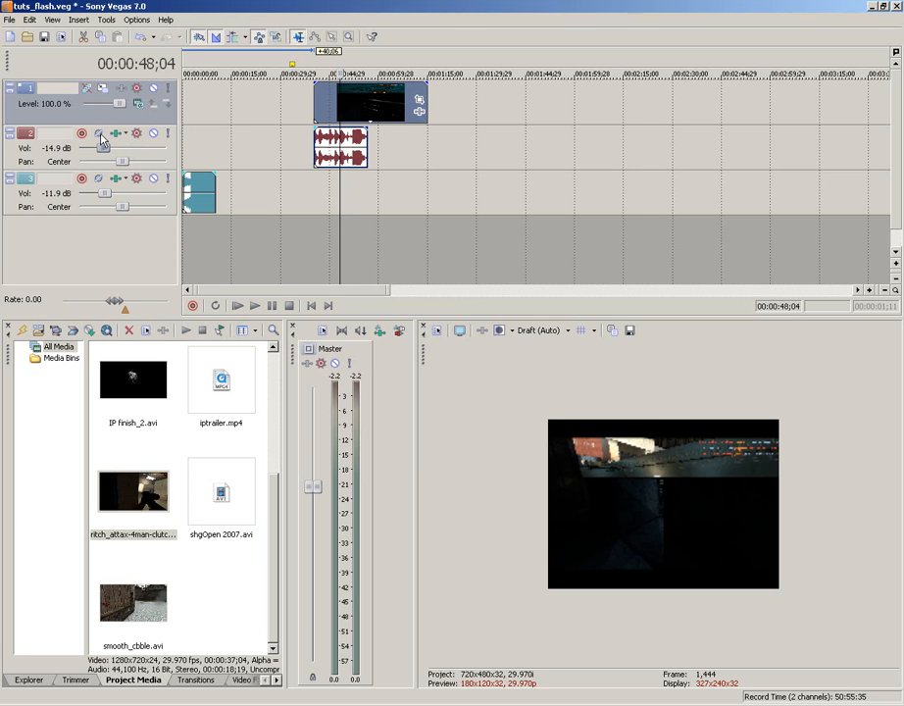
pyautogui.moveTo(100, 149); pyautogui.dragTo(108, 156)
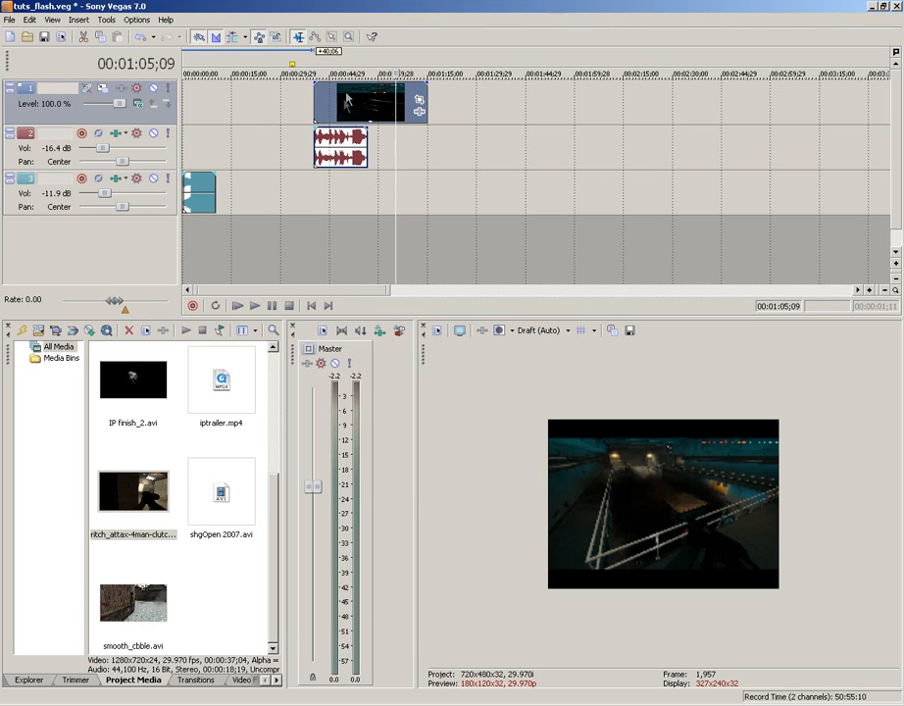
pyautogui.moveTo(378, 119)
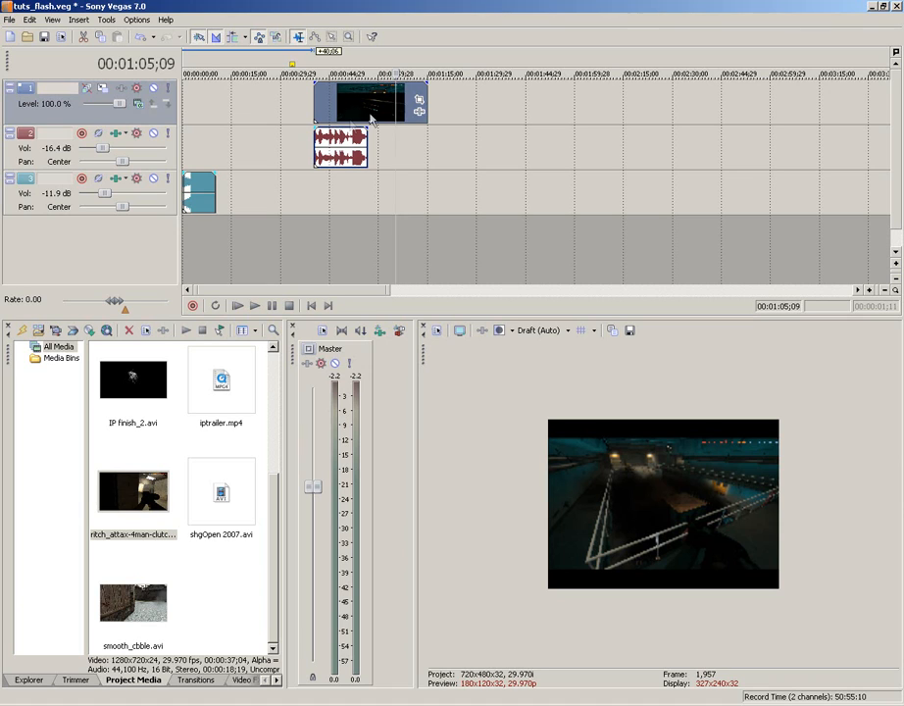
# Remove the game video event from its audio group via Group > Remove From.
pyautogui.rightClick(368, 105)
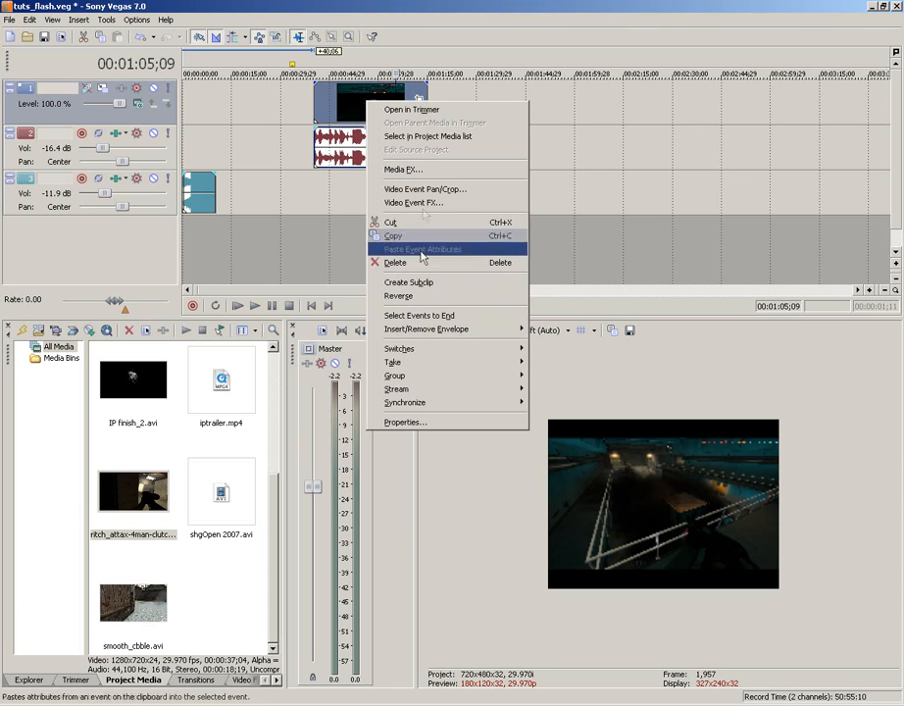
pyautogui.moveTo(409, 283)
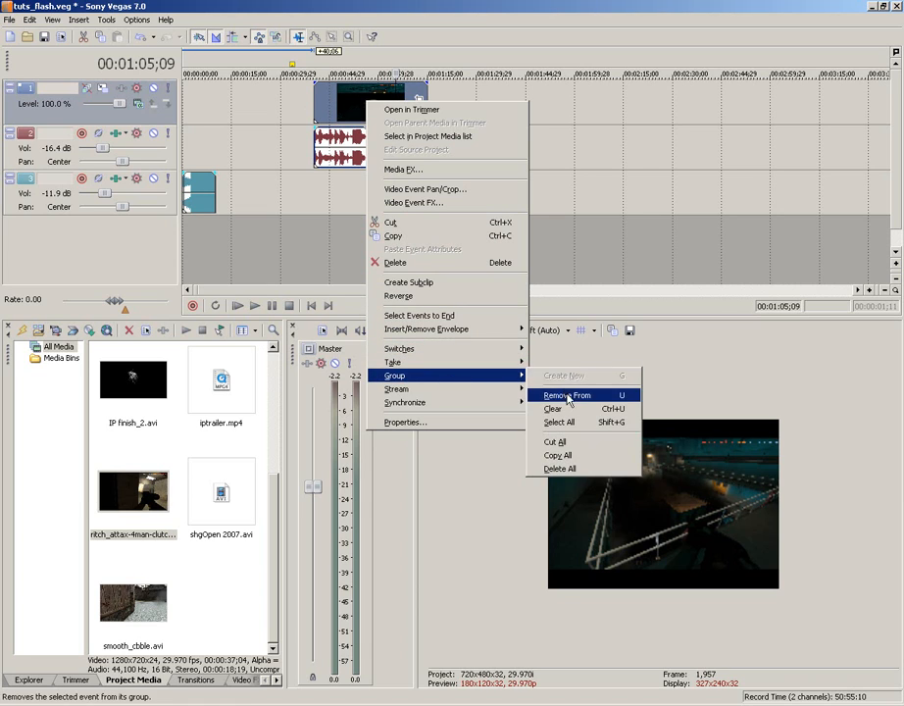
pyautogui.click(567, 395)
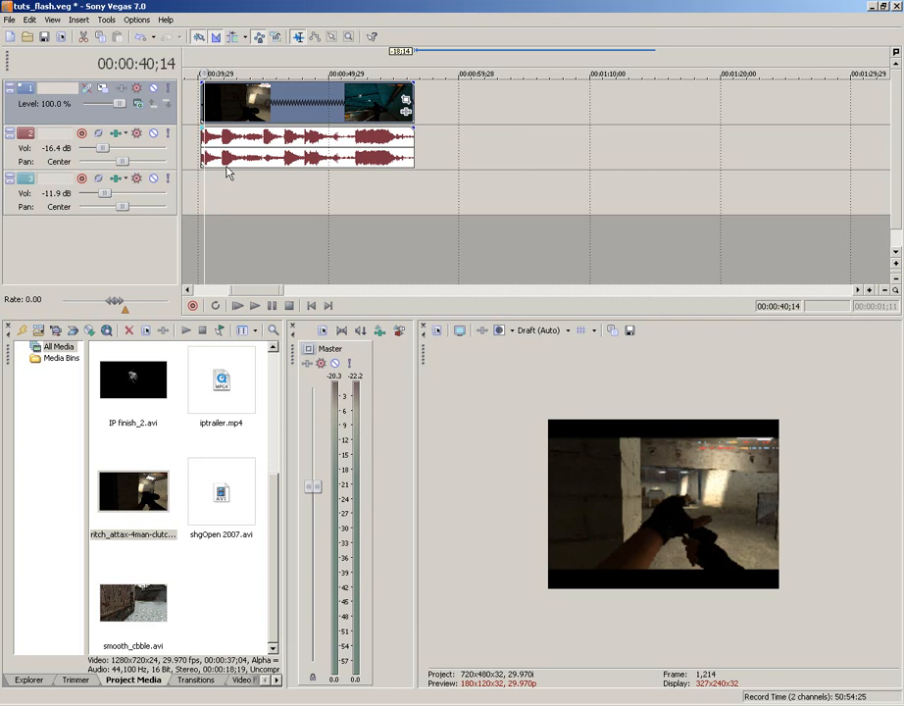
# Place the playback cursor around 45 seconds inside the game clip.
pyautogui.click(238, 304)
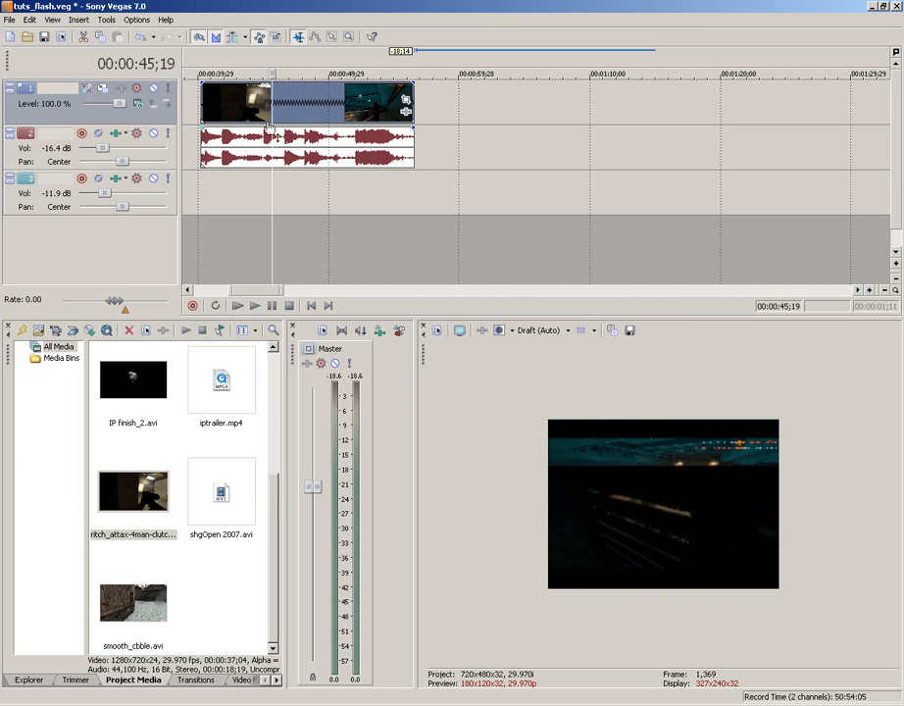
# Move the playback cursor back to about 43 seconds in the game clip.
pyautogui.click(224, 192)
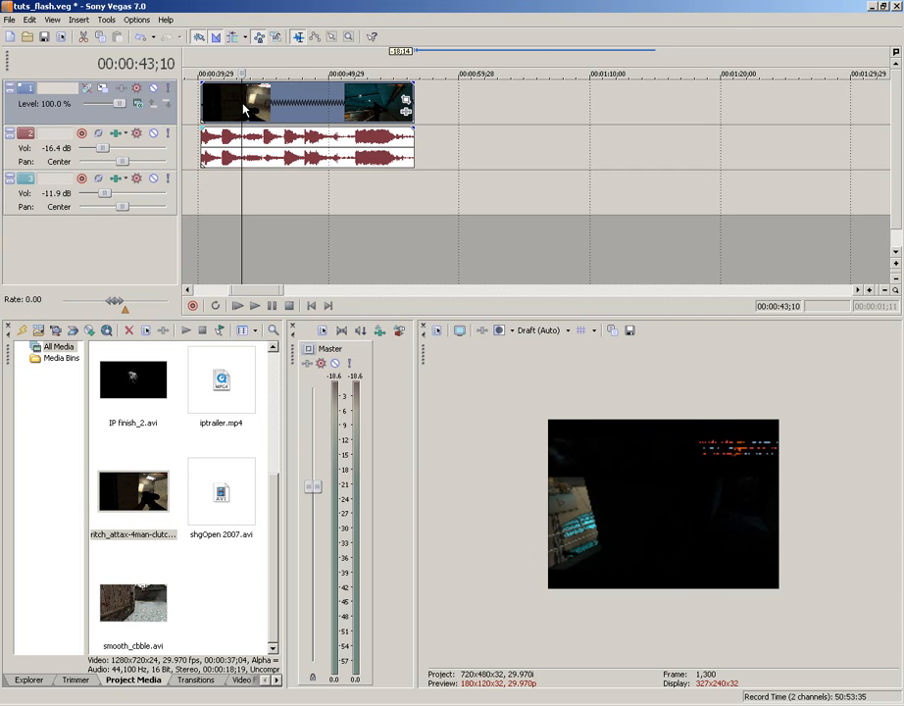
pyautogui.moveTo(412, 154)
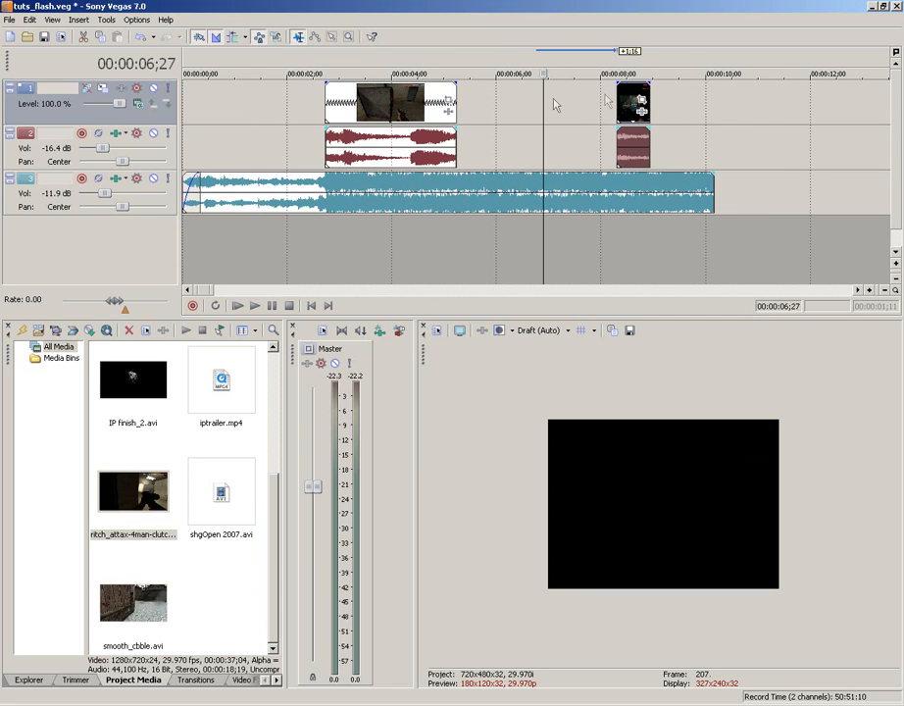
pyautogui.moveTo(655, 139)
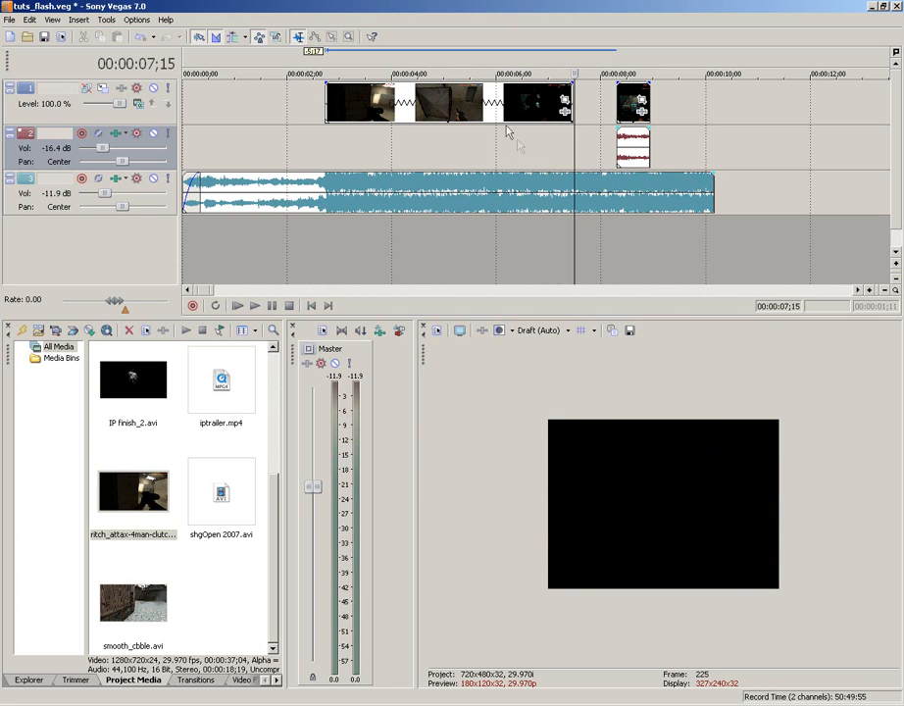
# Move the playback cursor to the start of the flashing section.
pyautogui.click(475, 74)
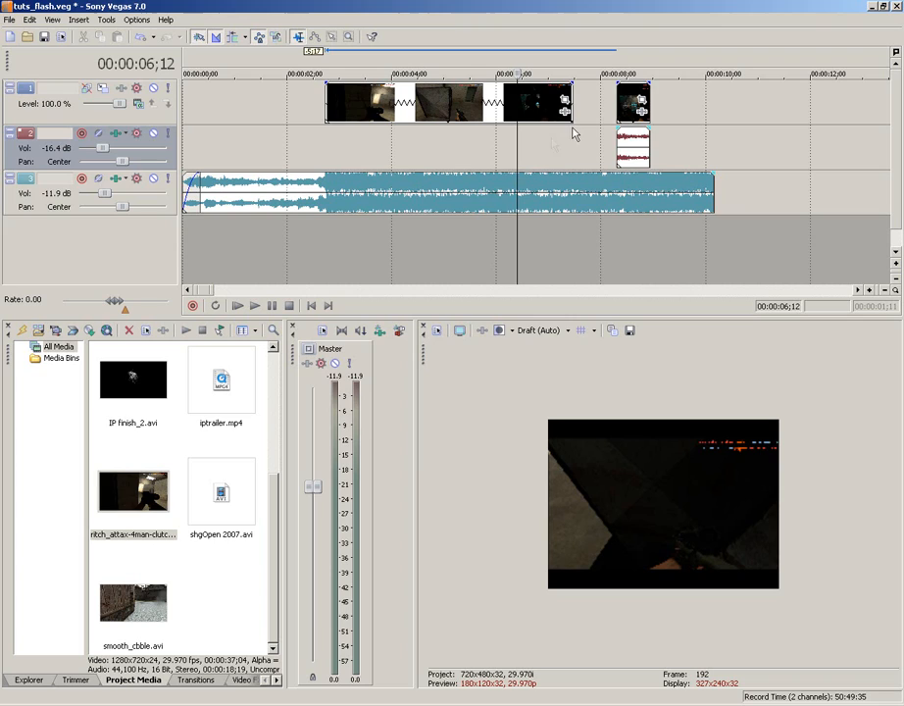
pyautogui.moveTo(550, 108)
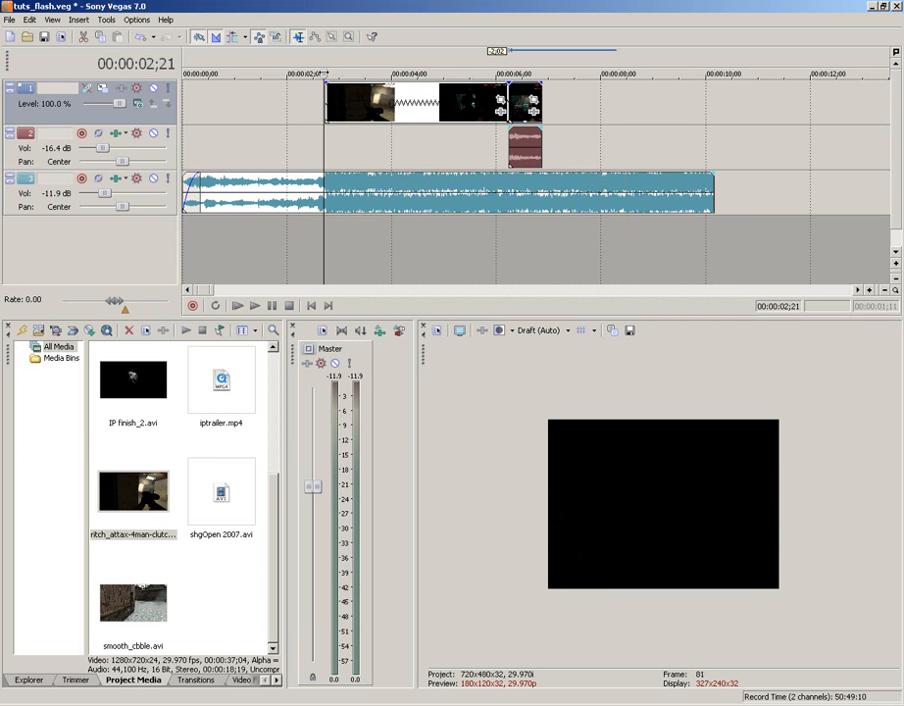
pyautogui.click(253, 305)
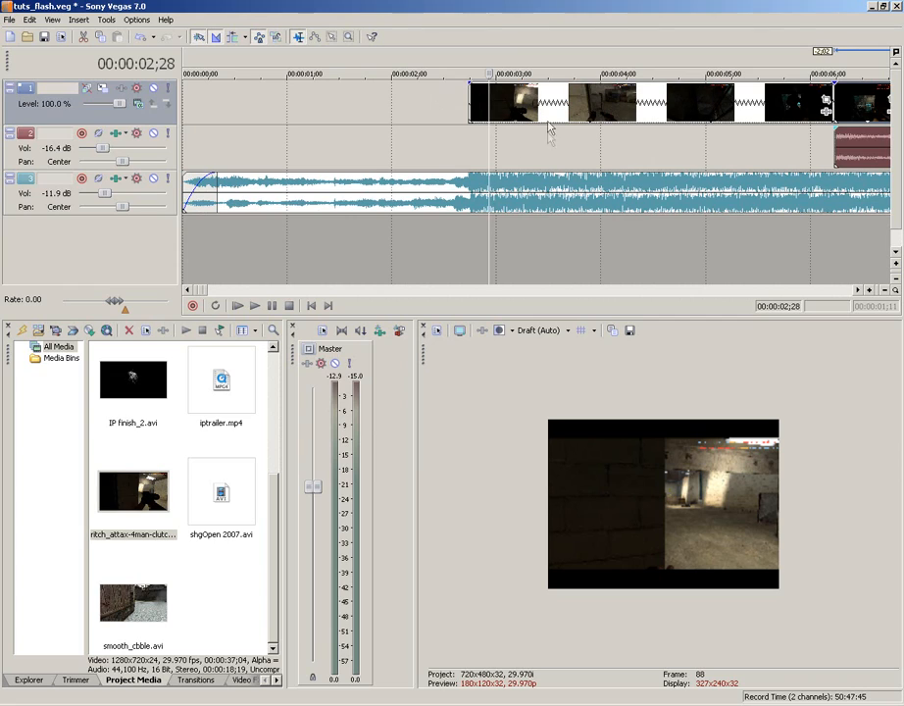
# Set the playback cursor near 3 seconds at the flashing section's start.
pyautogui.click(465, 118)
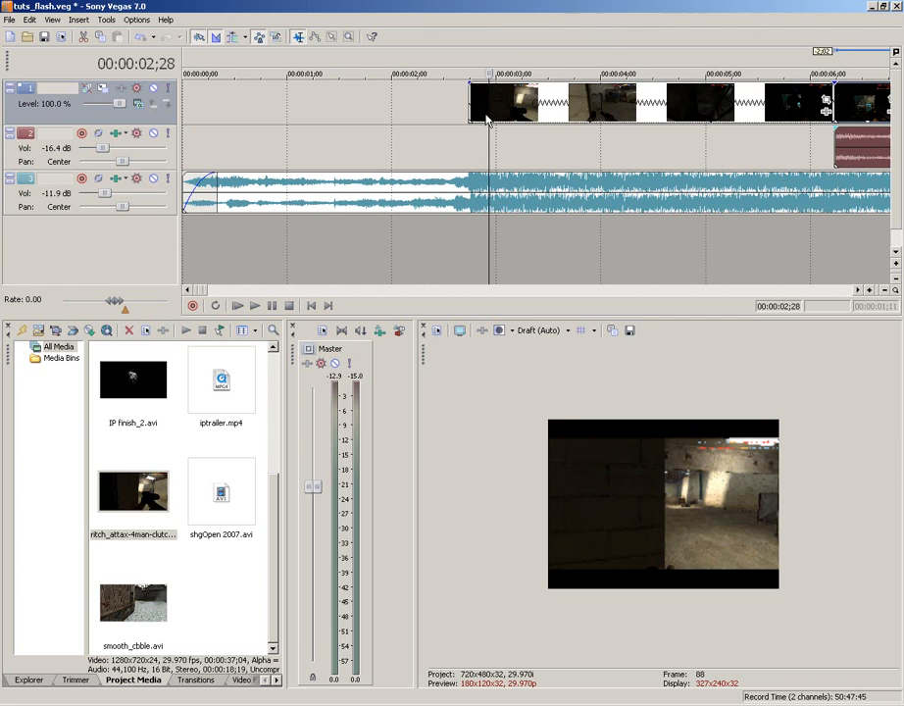